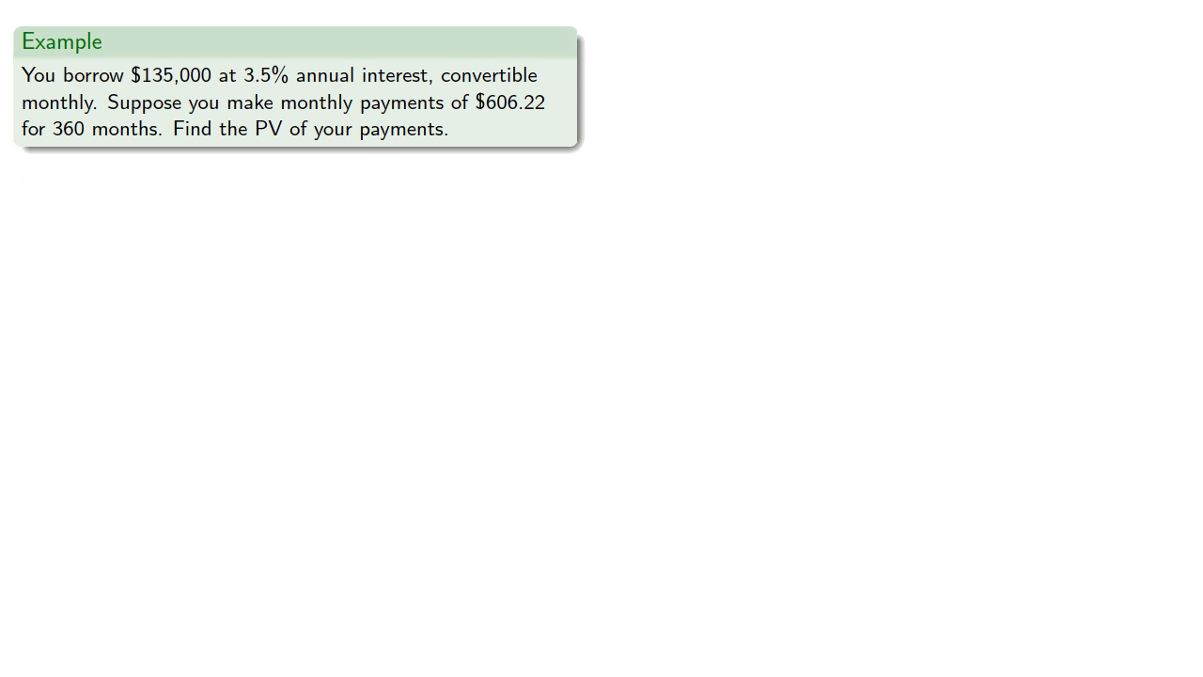
Step: Advance to the example asking for the last payment after 359 payments of $606.22
key("Right")
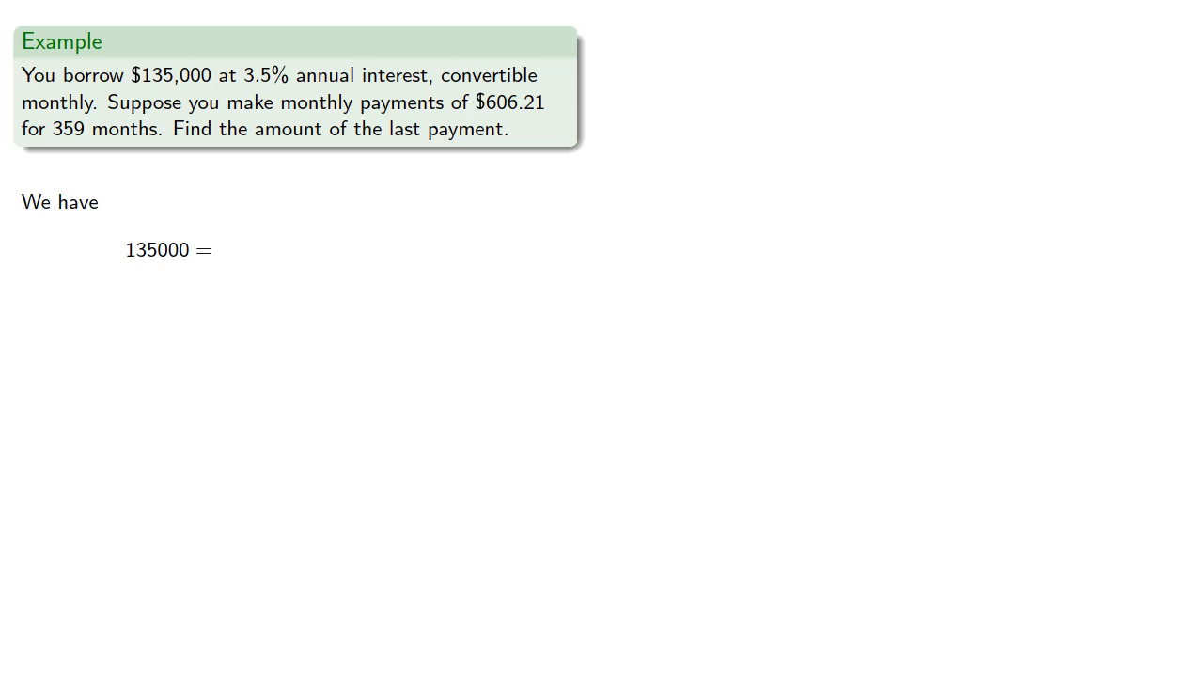
Step: Reveal the full equation 135000 = 606.22 a_359 at 3.5/12% + Rv(360)
left_click_drag(187, 102, 162, 129)
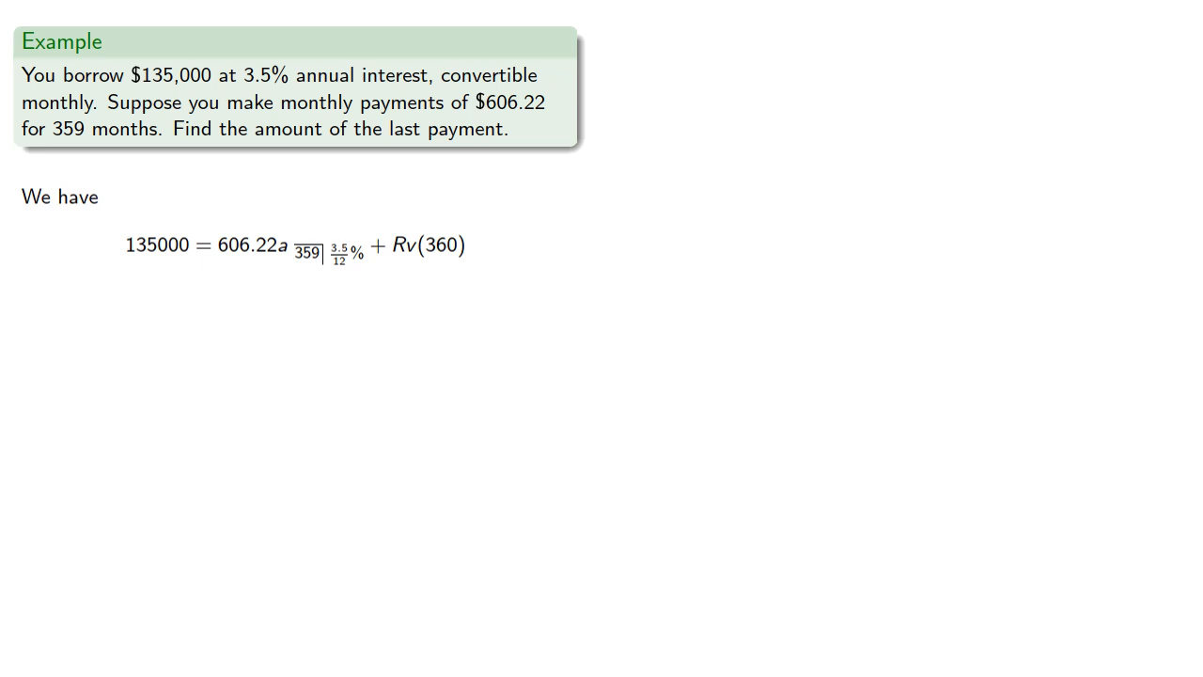
Step: Advance to 'The Moral' slide on why balloon payments are objectionable
key("Right")
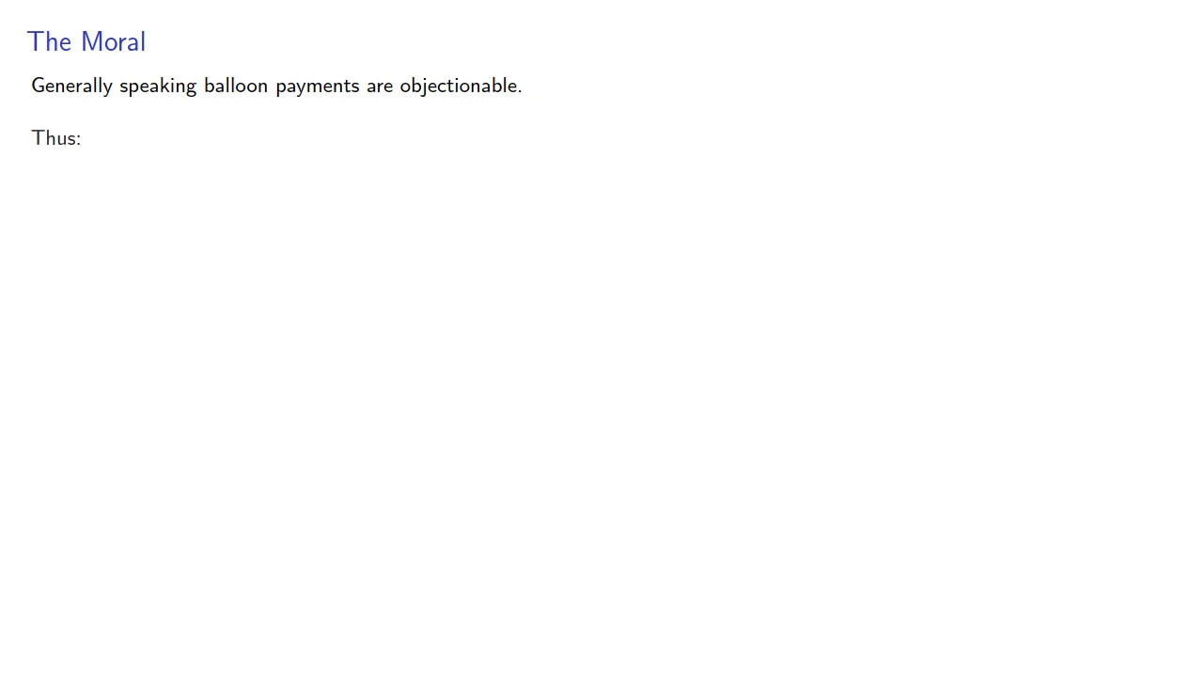